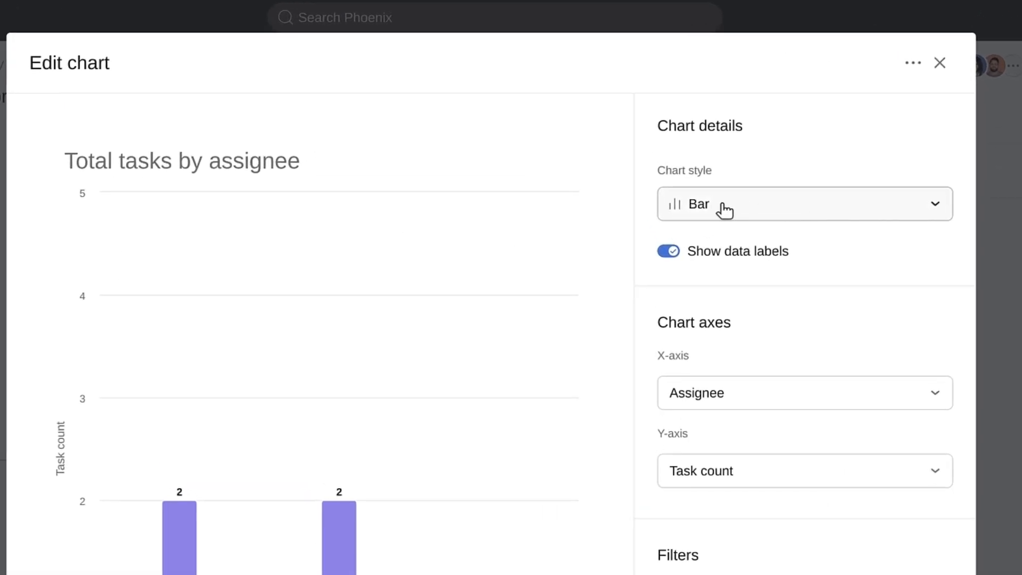
- Toggle the Completed section filter on, then discard the change to keep the chart as is
scroll(down, 3)
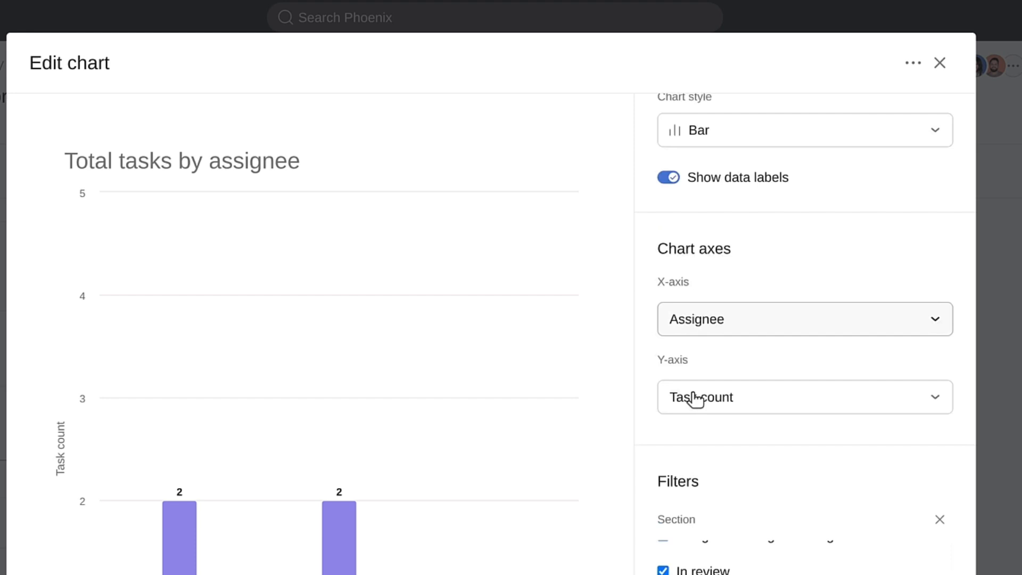
scroll(down, 3)
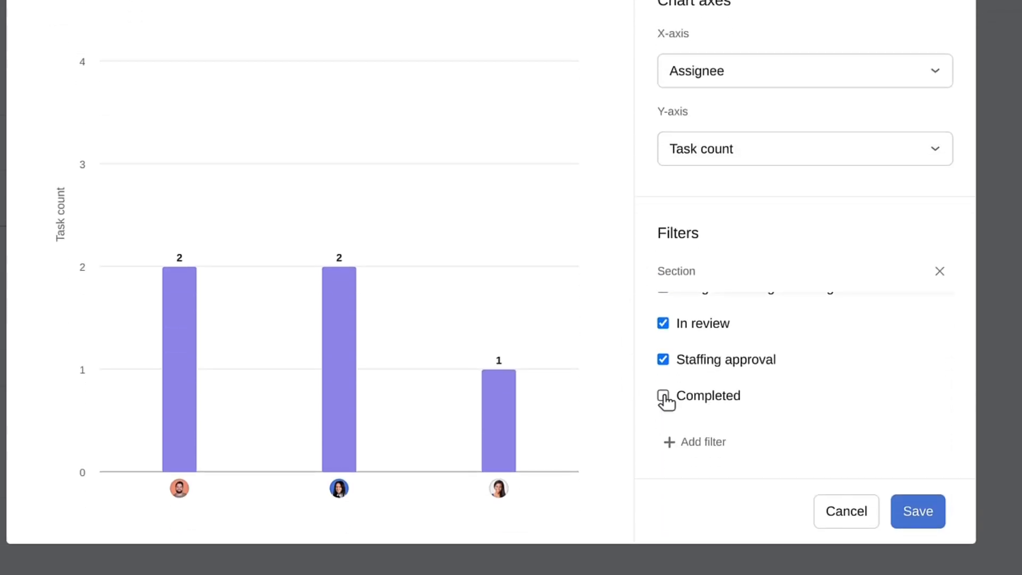
click(662, 396)
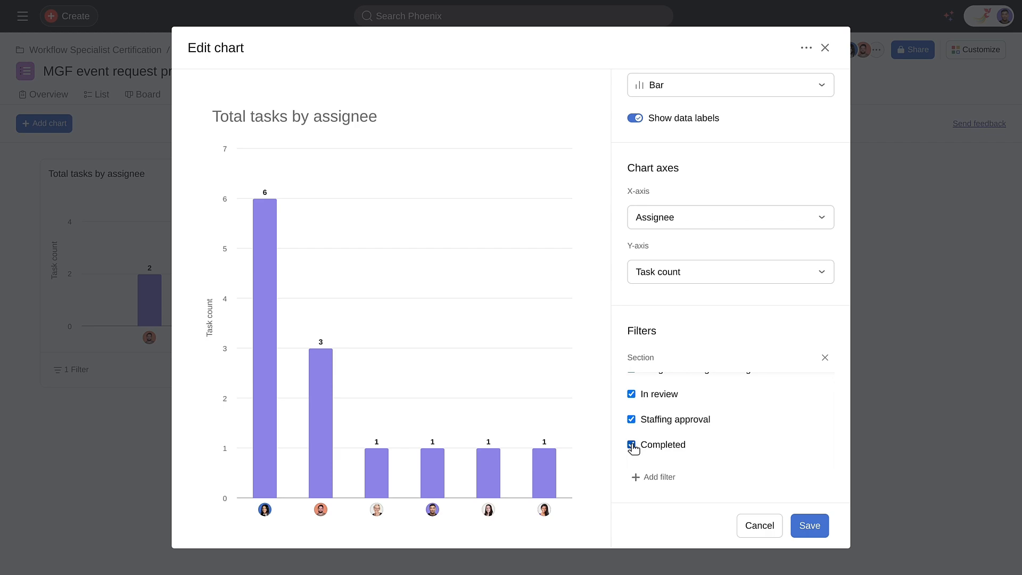
click(809, 525)
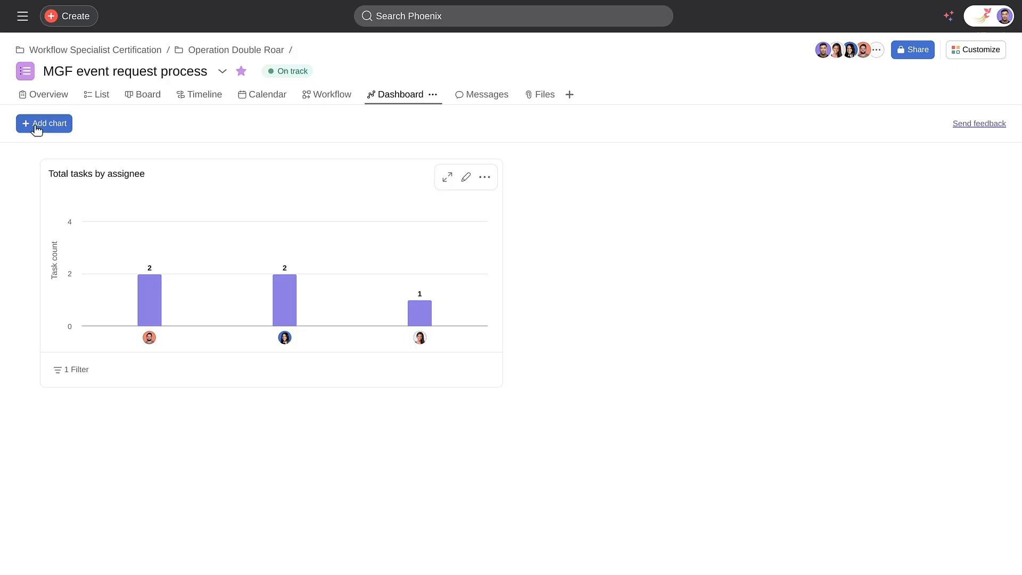
- Add a Donut chart grouped by the League custom field to the dashboard
click(43, 123)
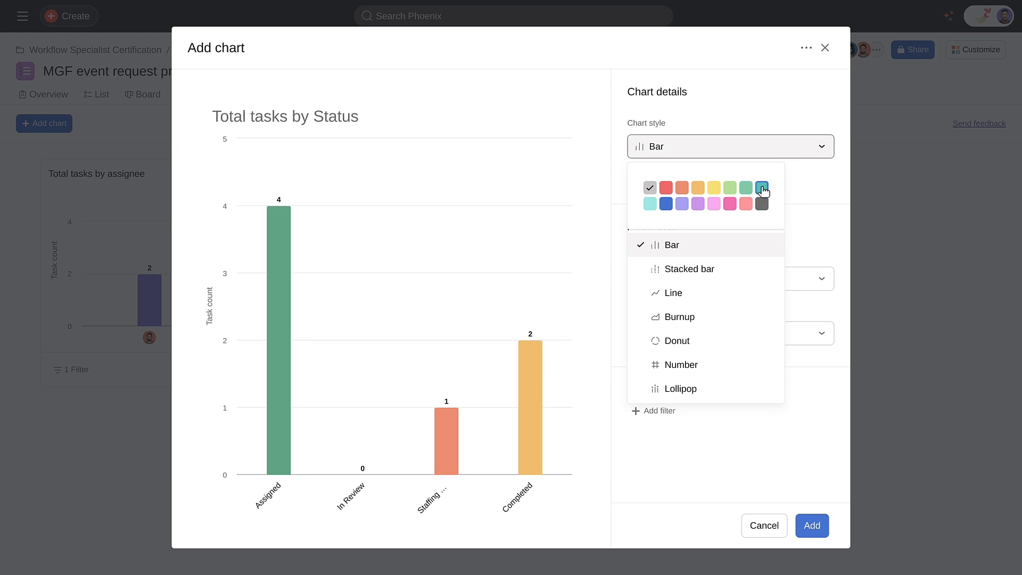
click(677, 340)
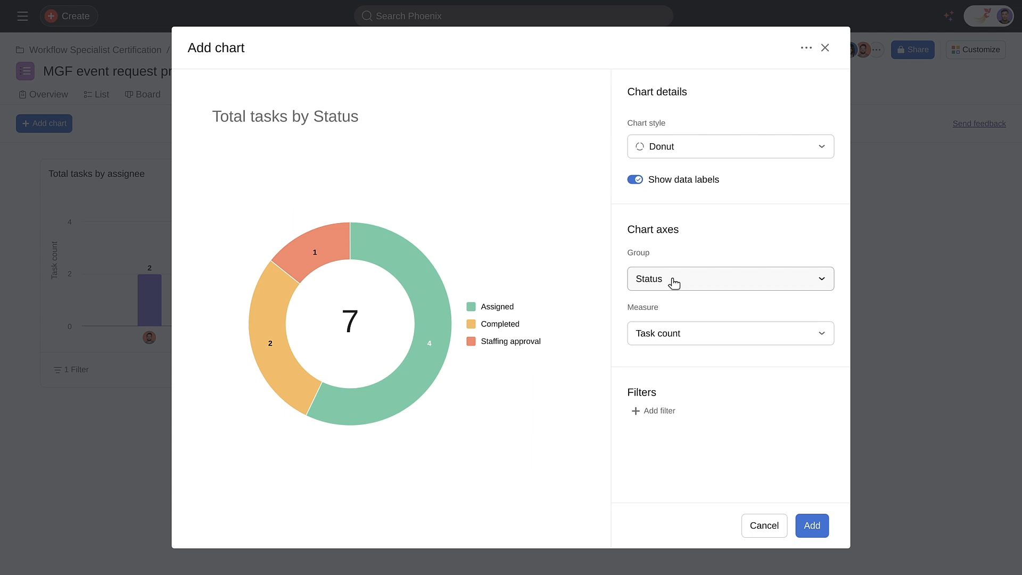
click(729, 278)
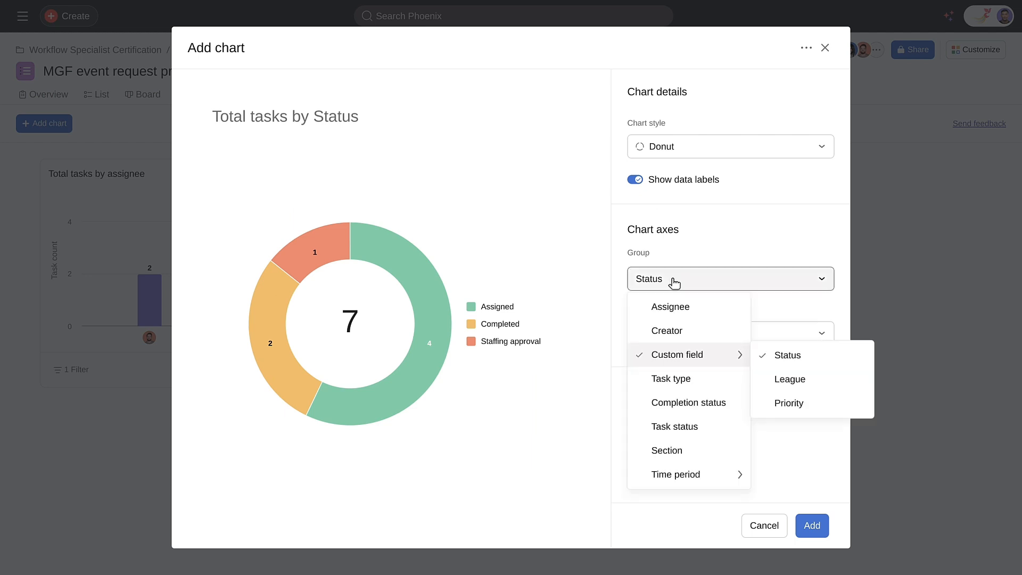
mouse_move(685, 359)
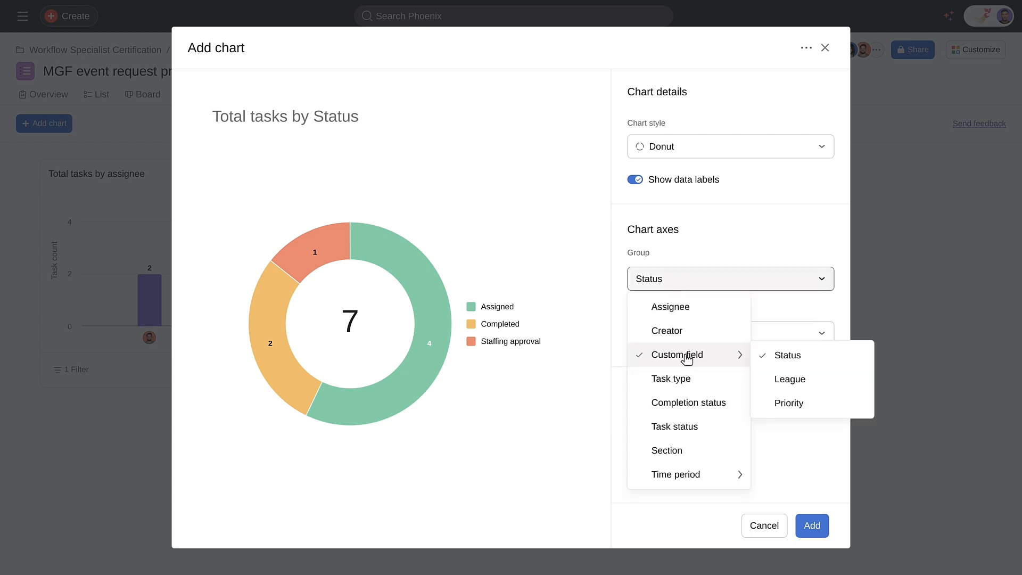
click(789, 378)
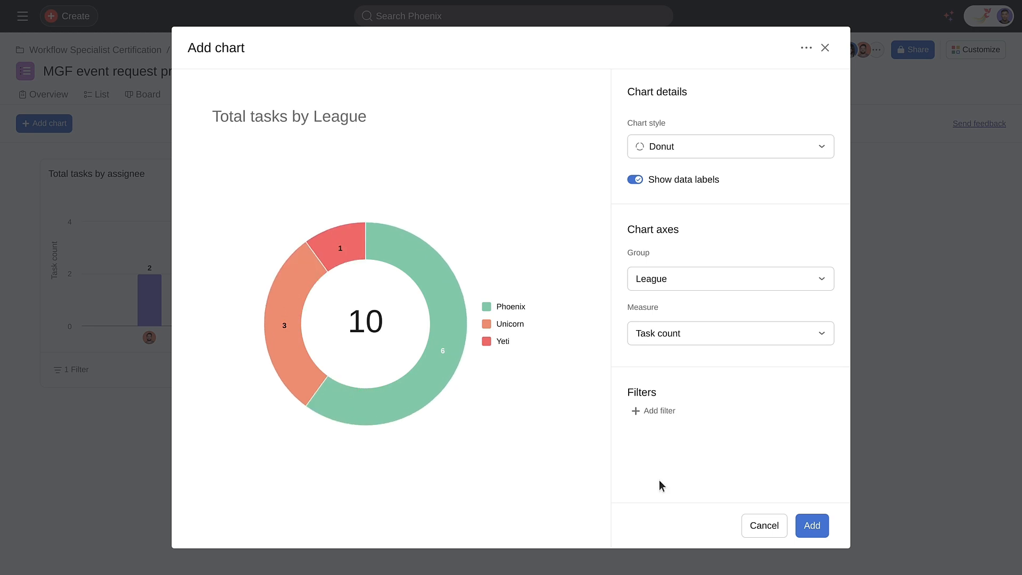
click(811, 525)
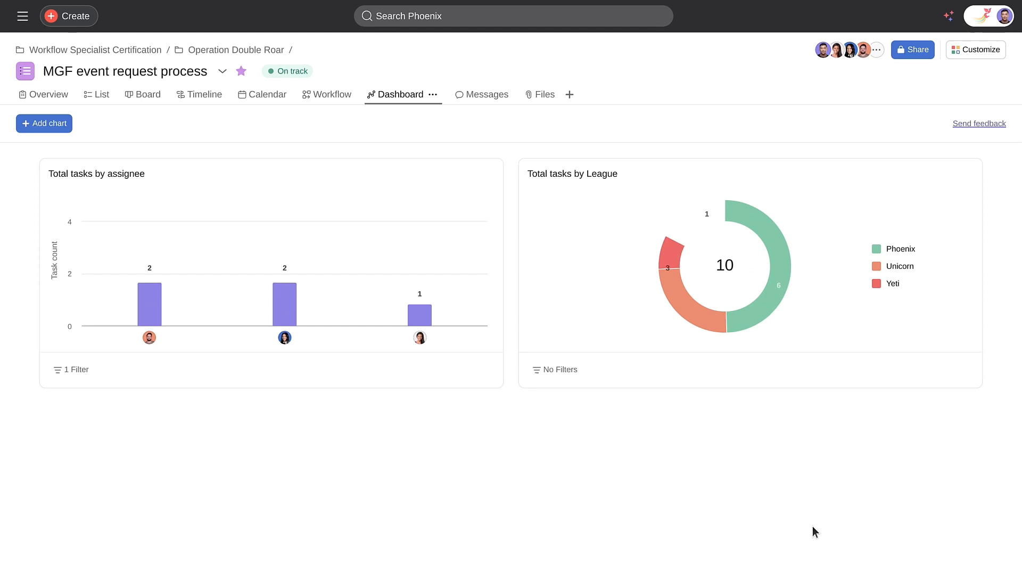
mouse_move(781, 257)
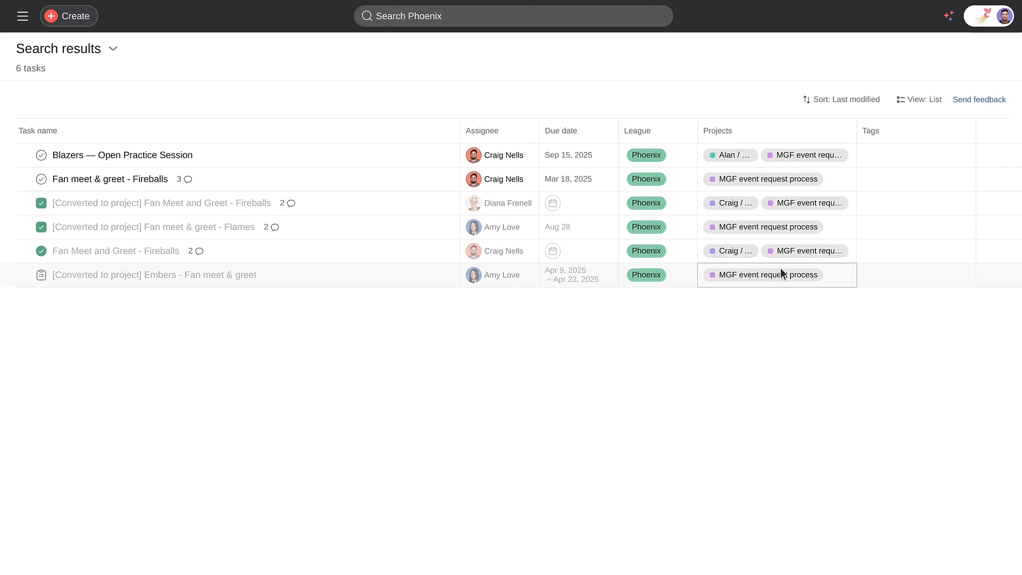
click(768, 275)
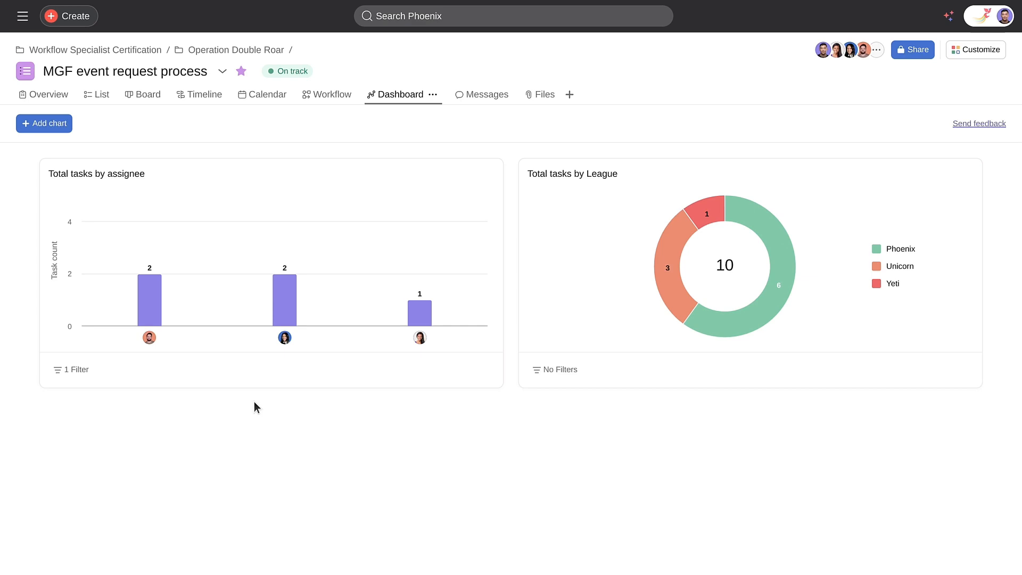
mouse_move(43, 123)
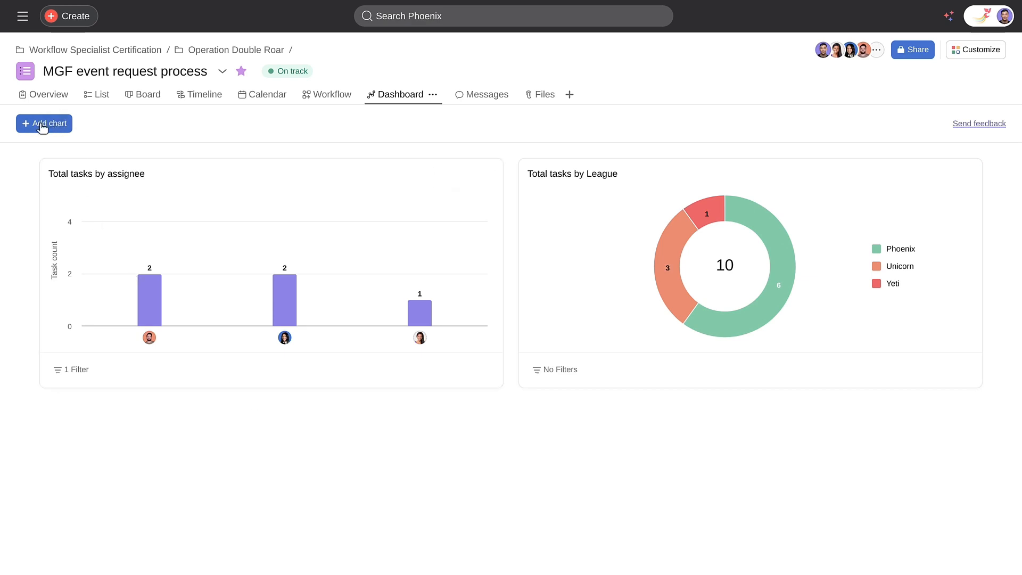
- Start a Lollipop chart with Section on the X-axis and pick its Y-axis measure
click(43, 123)
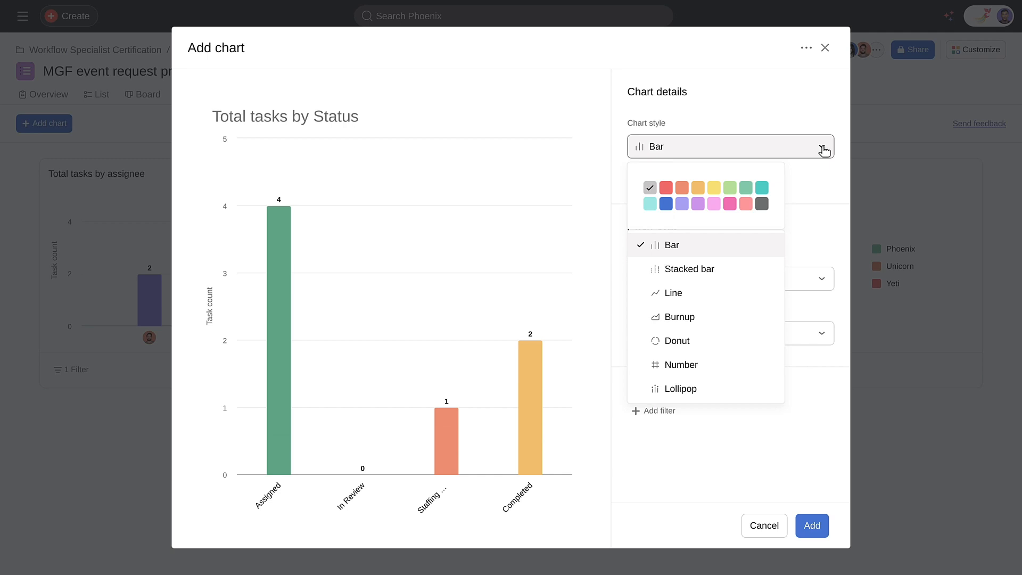
mouse_move(676, 389)
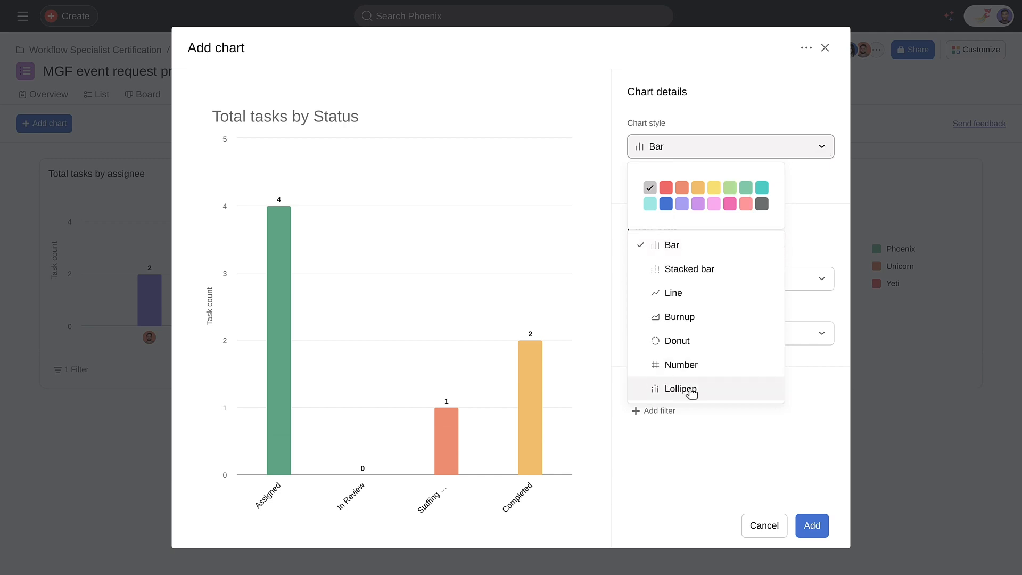
click(679, 390)
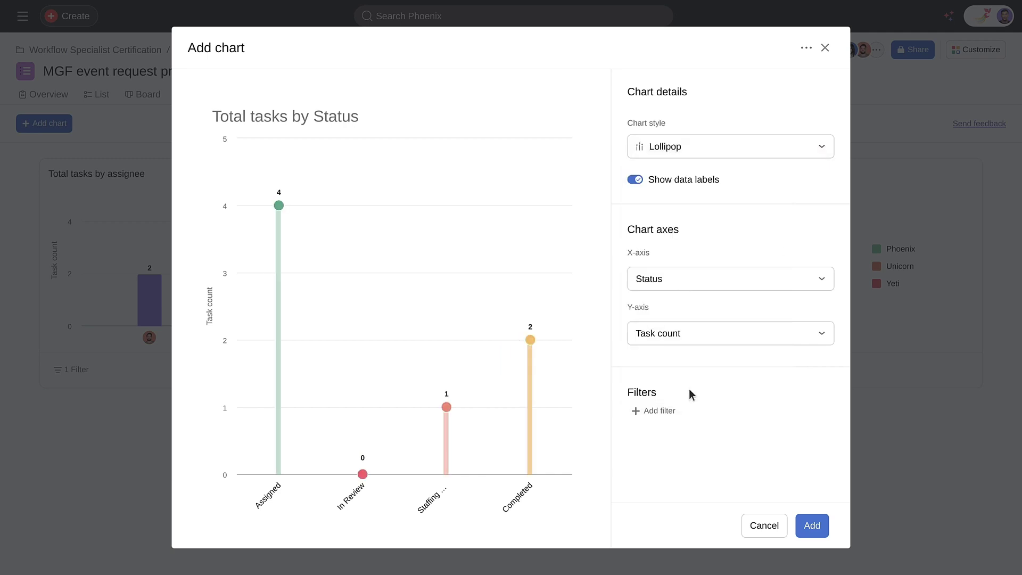
click(729, 278)
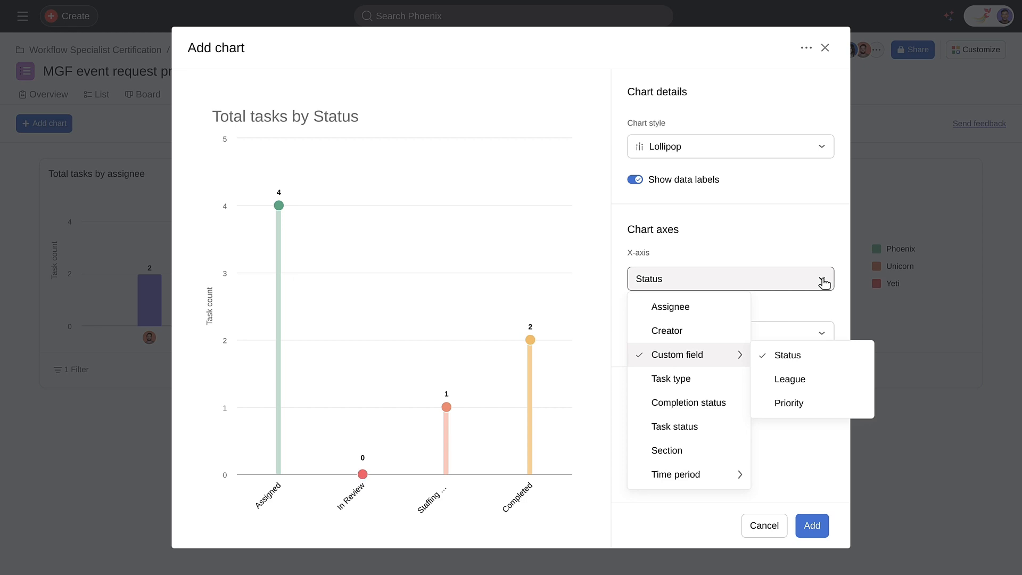
mouse_move(667, 449)
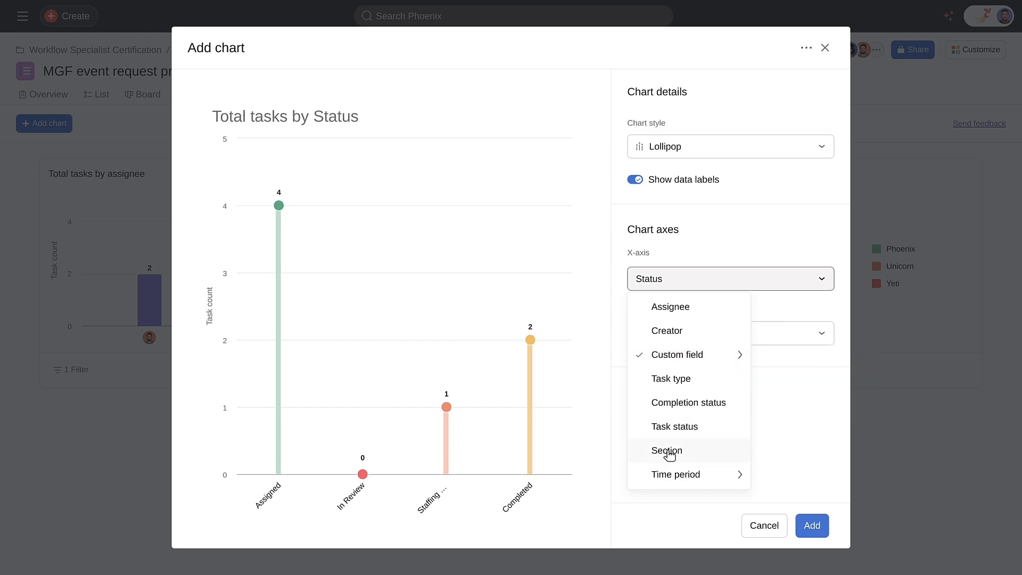
click(666, 450)
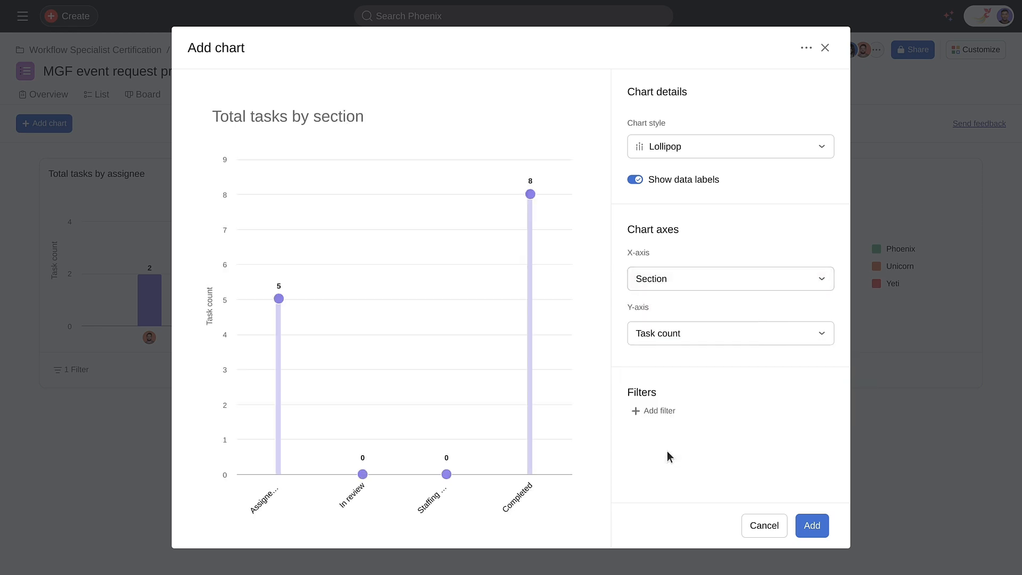
click(729, 333)
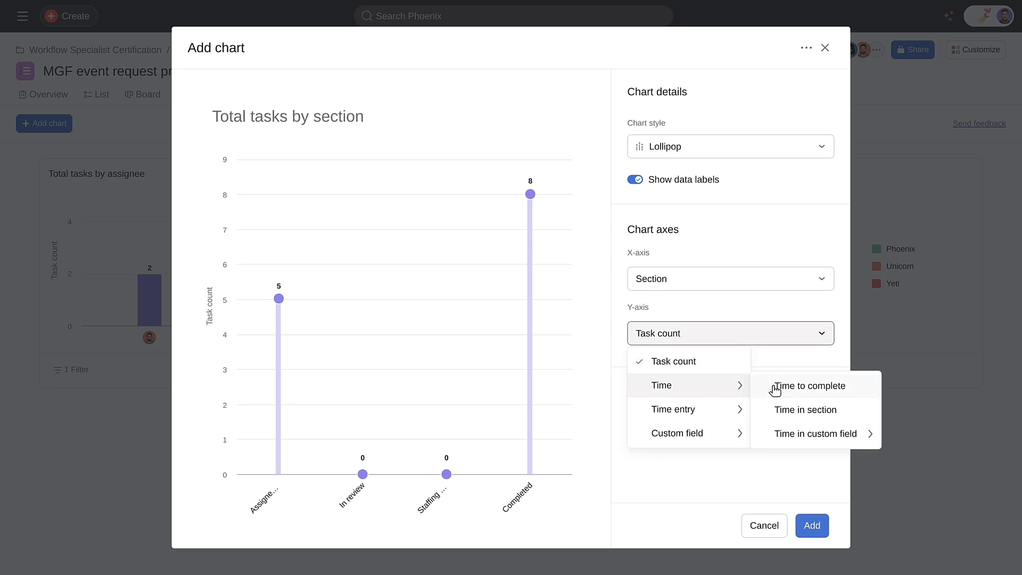
click(805, 409)
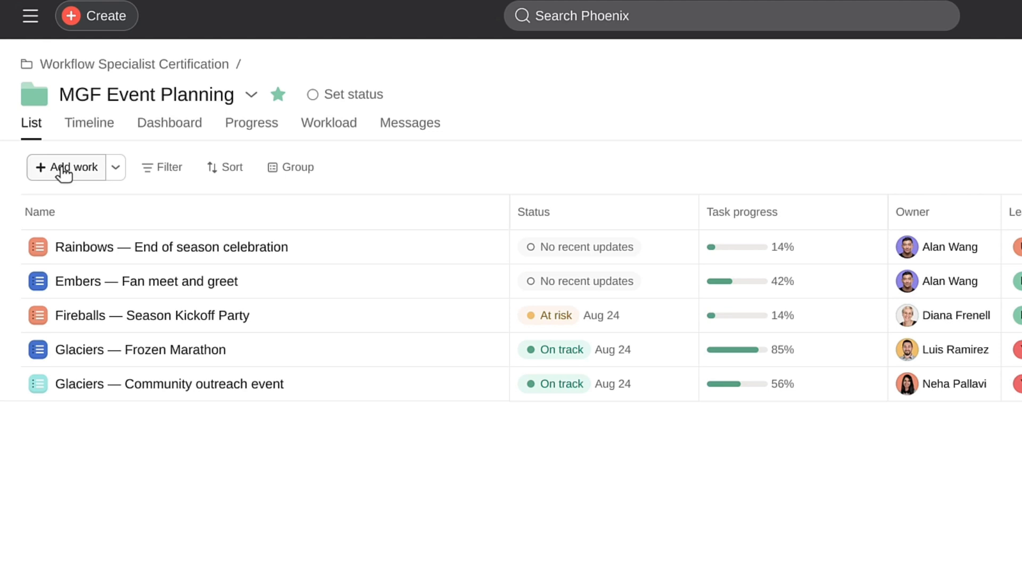
- Add the Fan Meet and Greet - Fireballs project to the portfolio and dismiss its status update
click(67, 166)
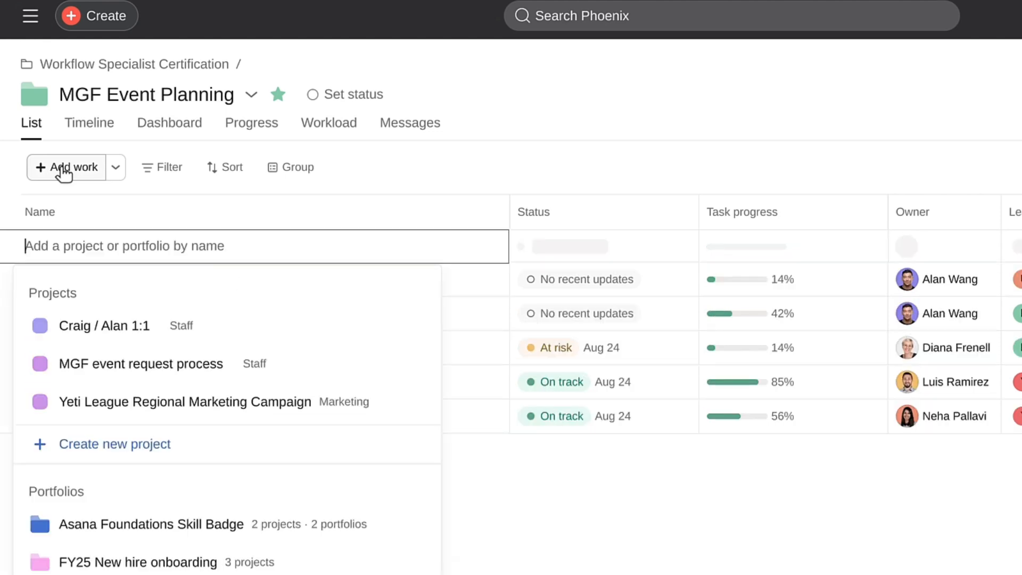
text(Fan Meet and Greet - Fi)
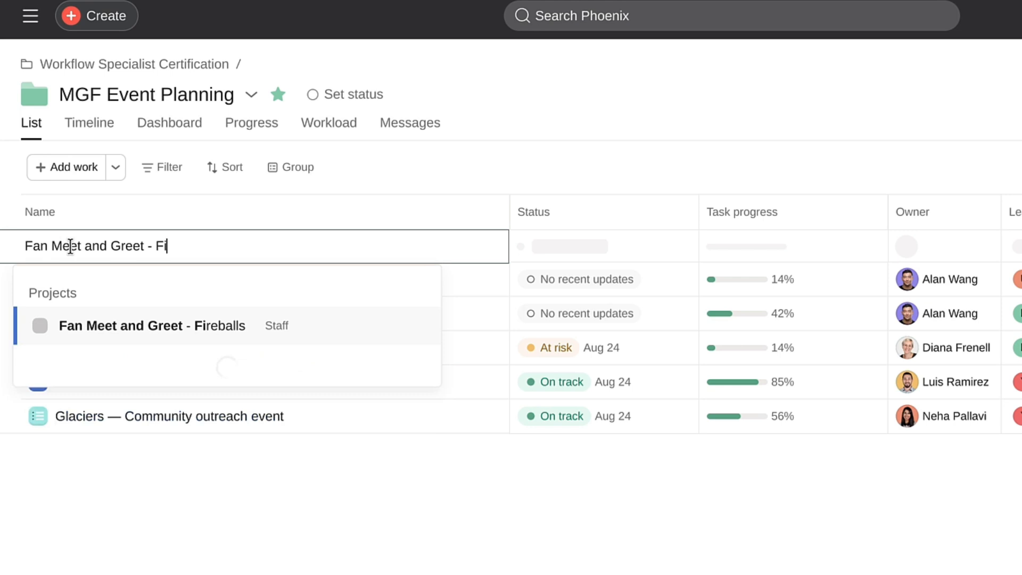
click(152, 325)
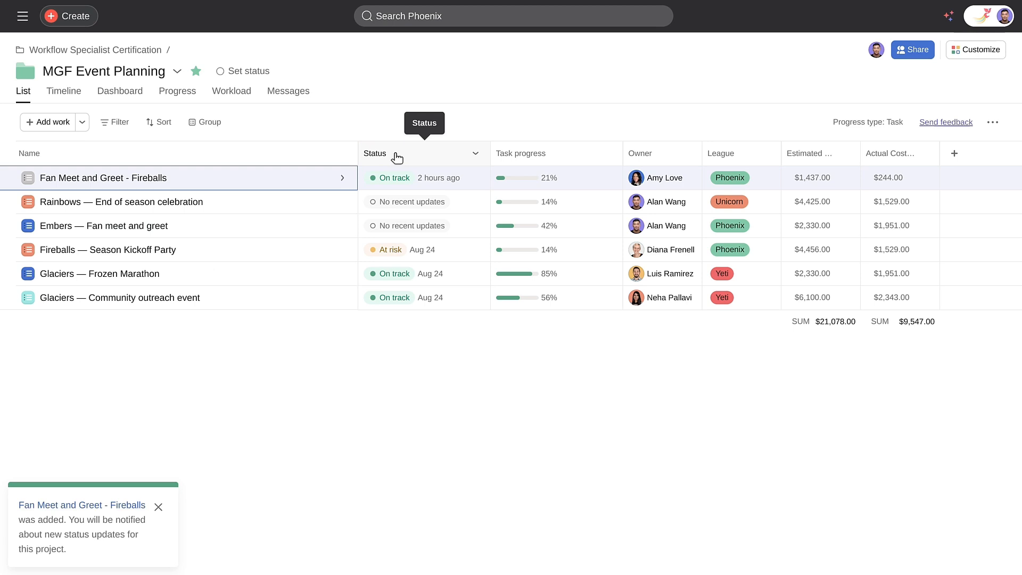
click(390, 178)
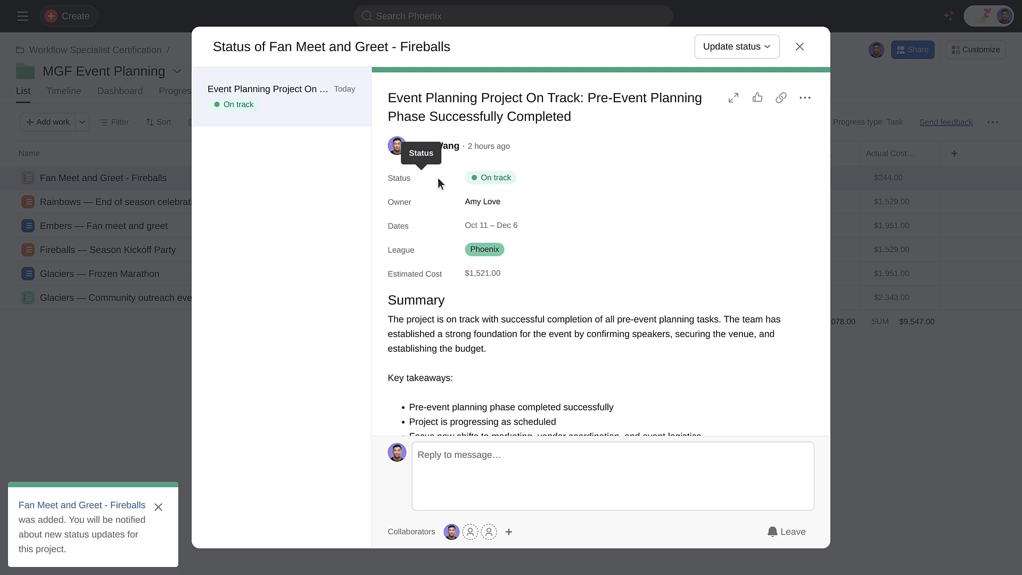
mouse_move(862, 462)
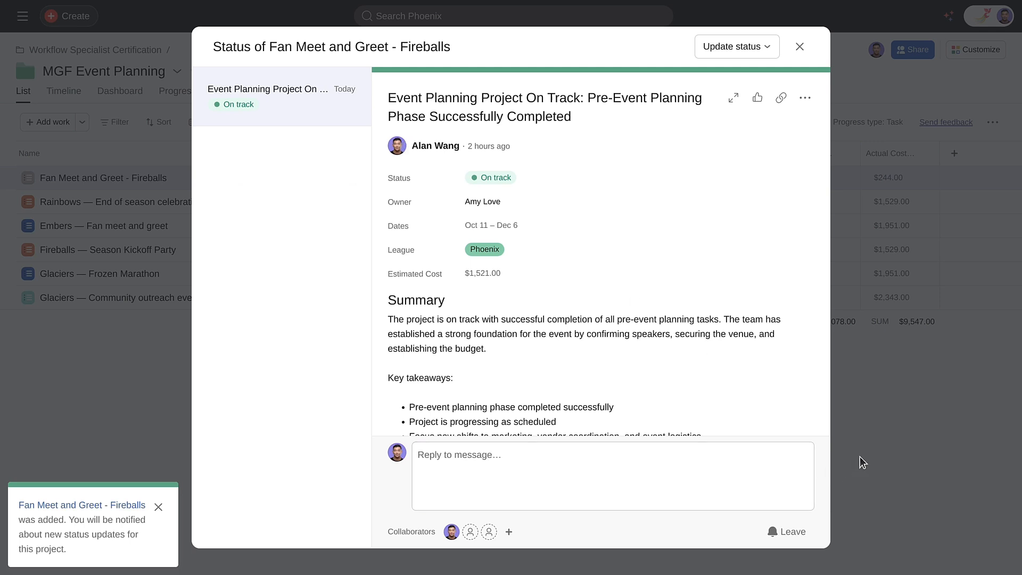
click(800, 47)
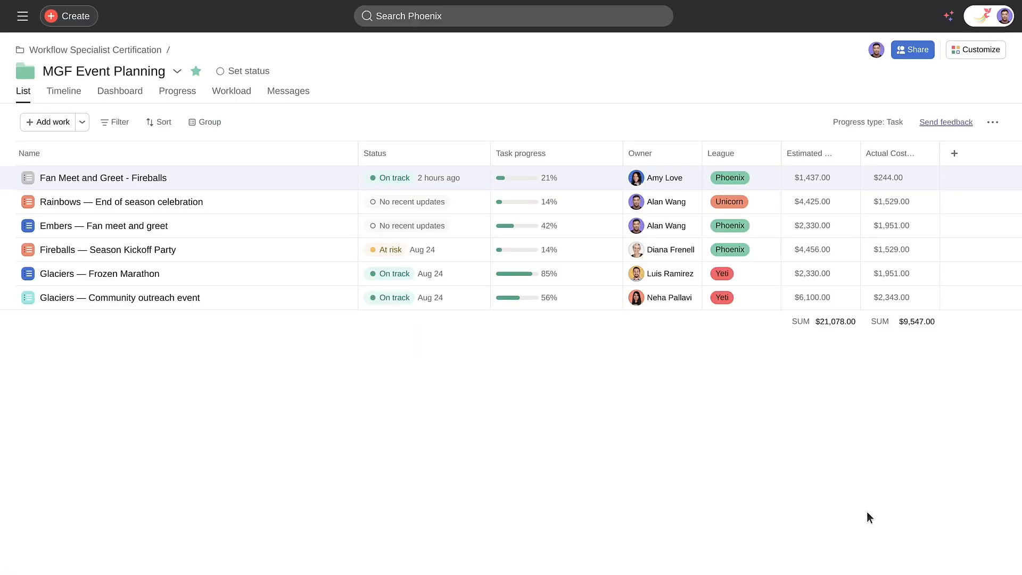
mouse_move(684, 91)
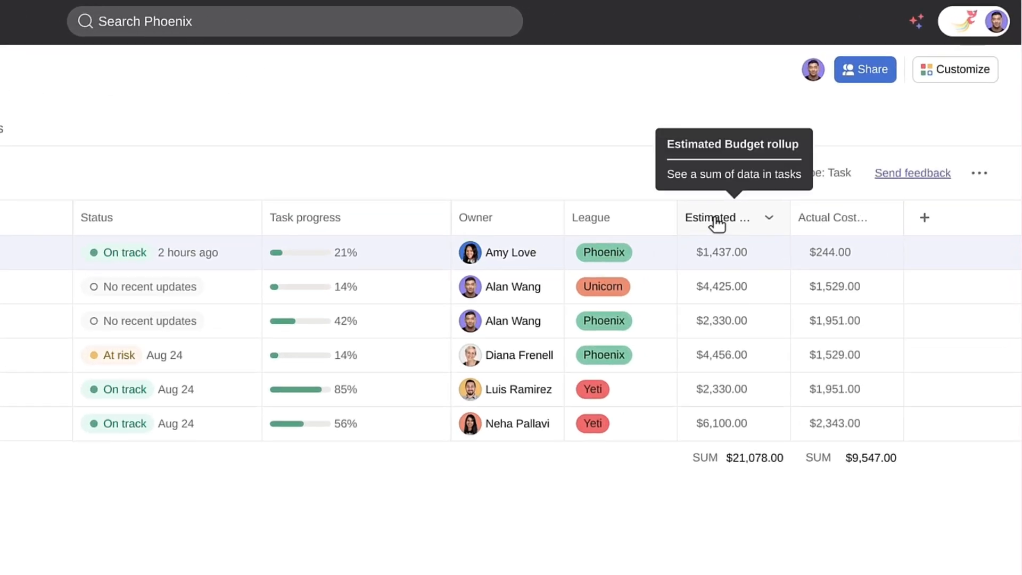
mouse_move(840, 220)
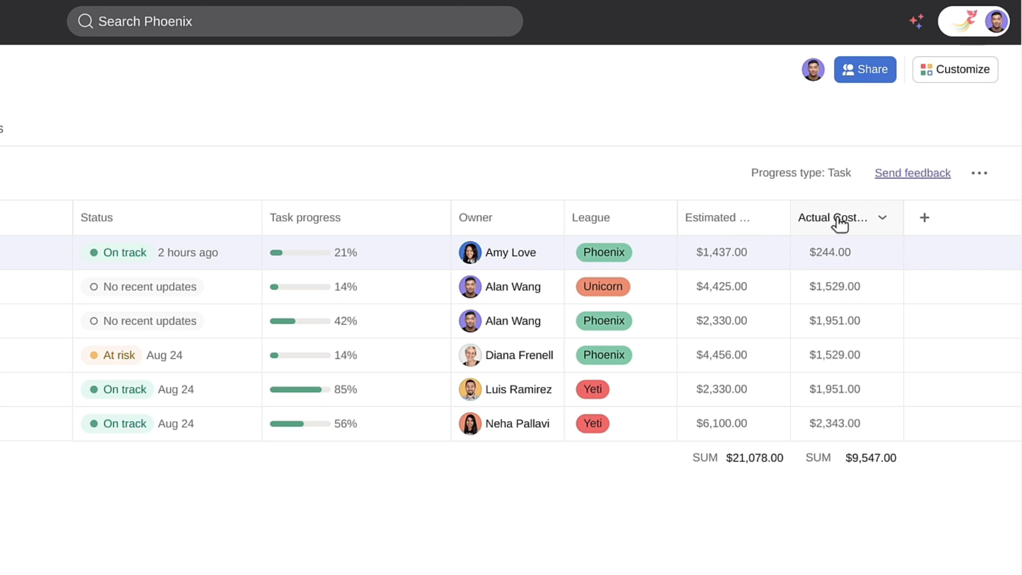
mouse_move(836, 225)
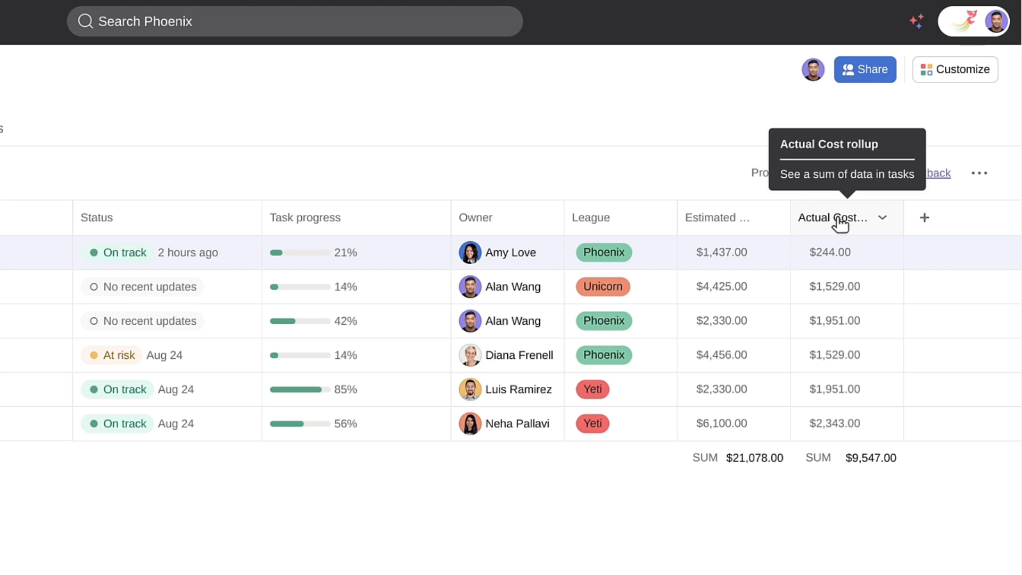
mouse_move(924, 218)
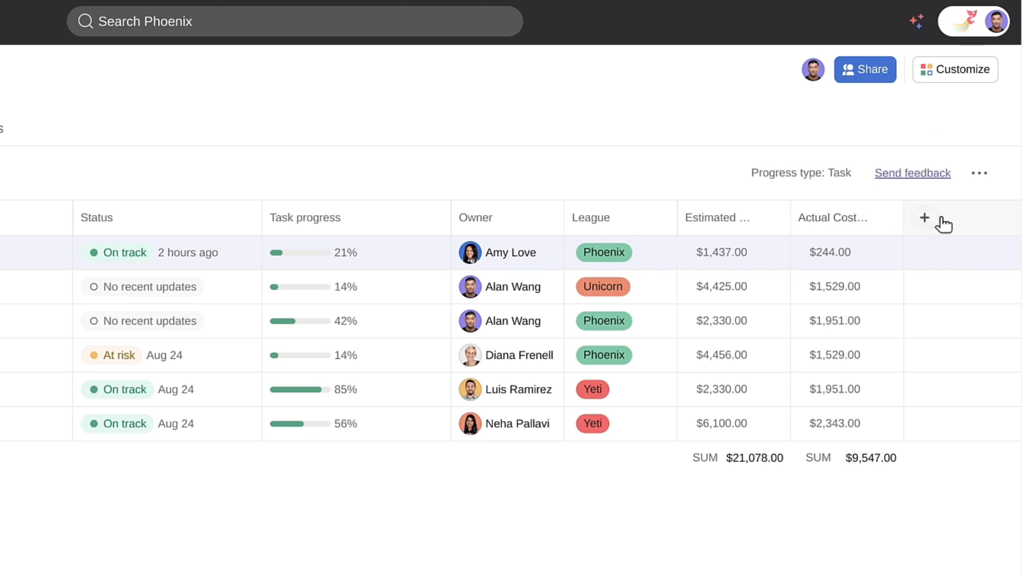
mouse_move(923, 217)
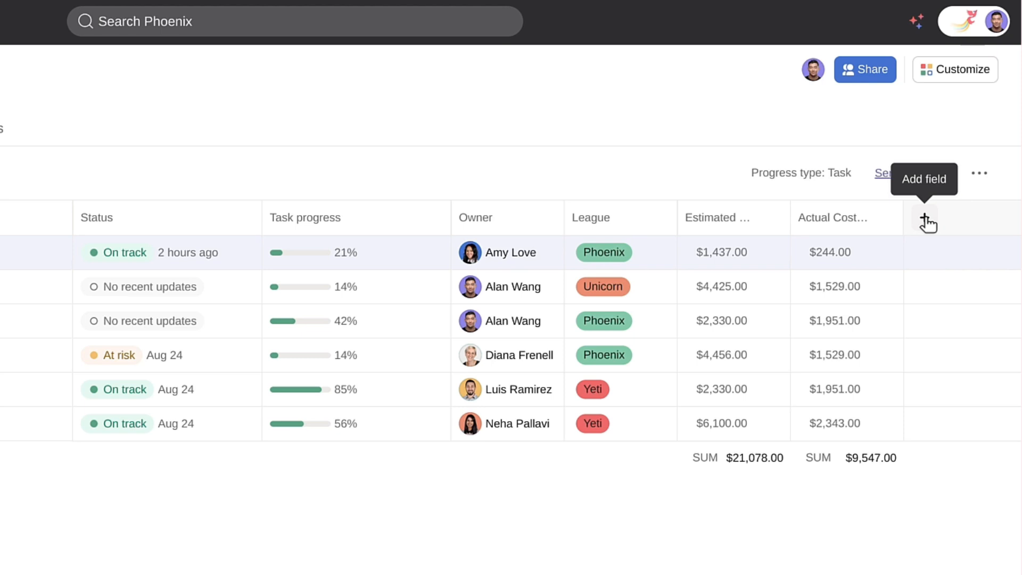
- Create a Remaining budget formula field of Estimated Budget minus Actual Cost, then view the dashboard
click(926, 218)
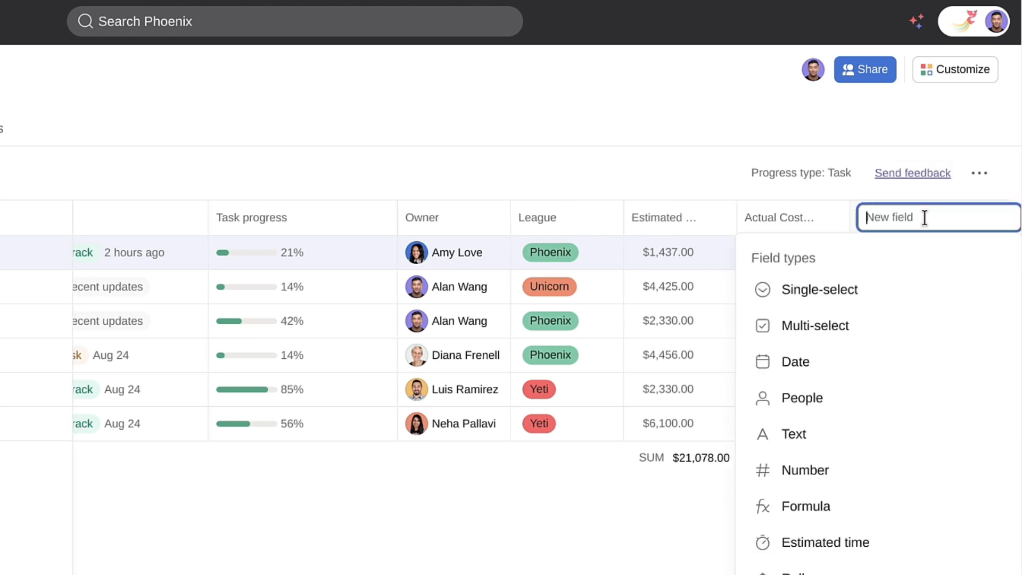
mouse_move(805, 506)
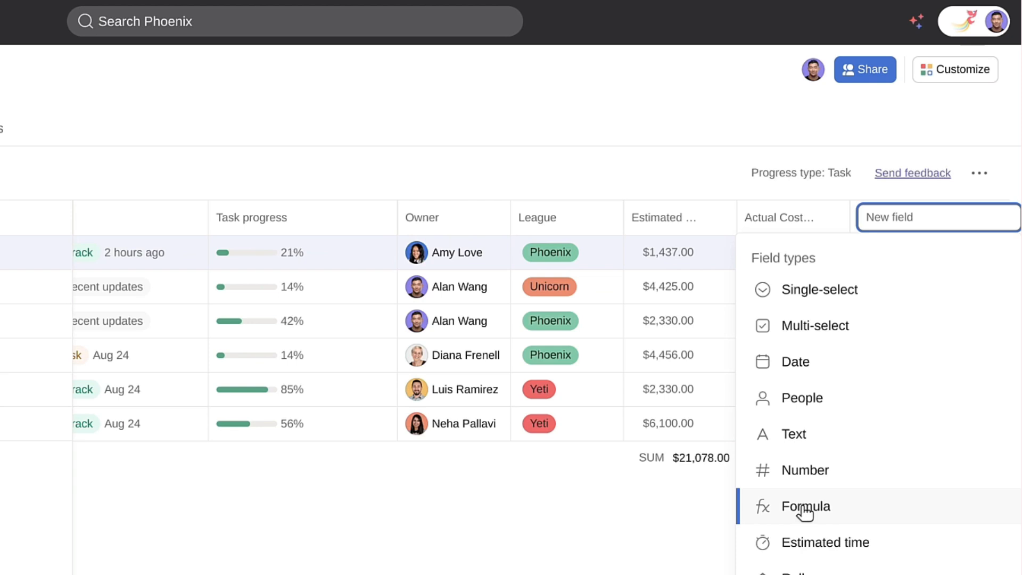
click(804, 506)
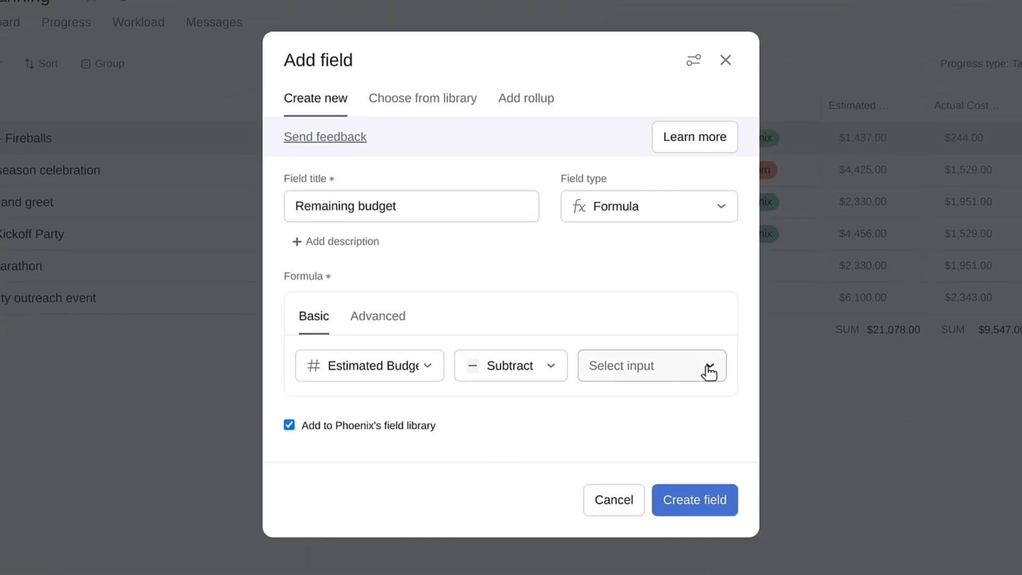
click(650, 365)
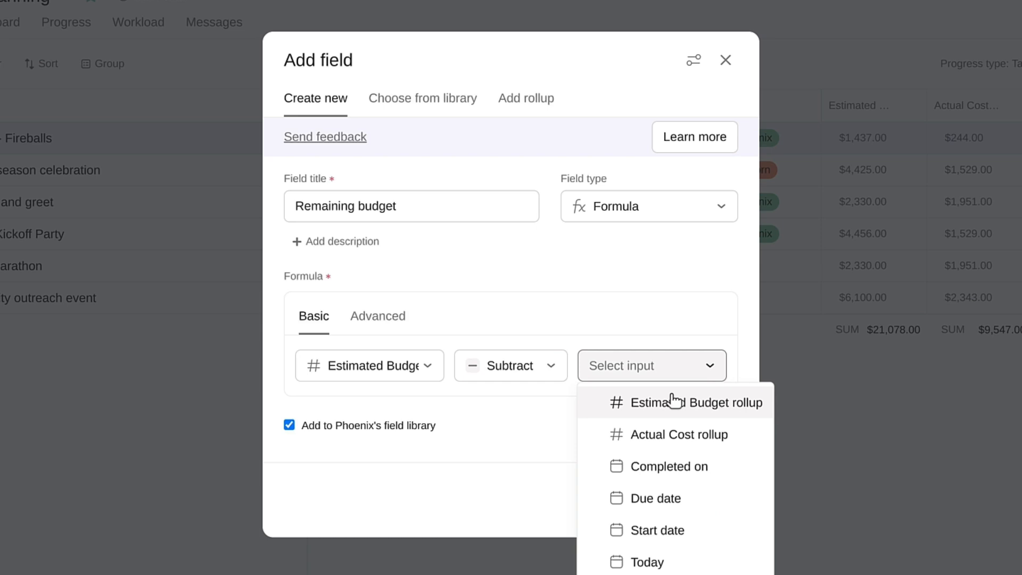
click(677, 434)
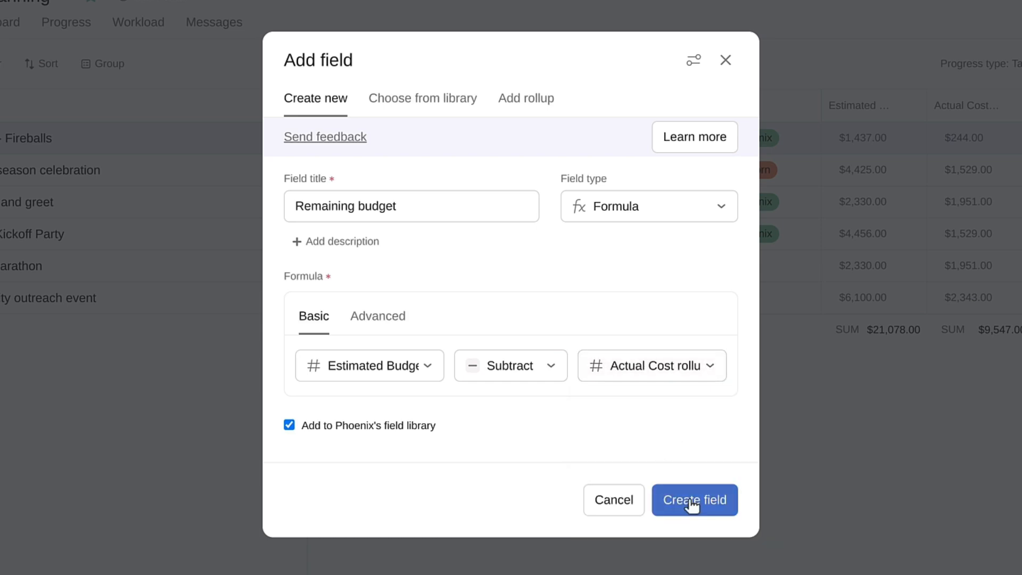
click(694, 500)
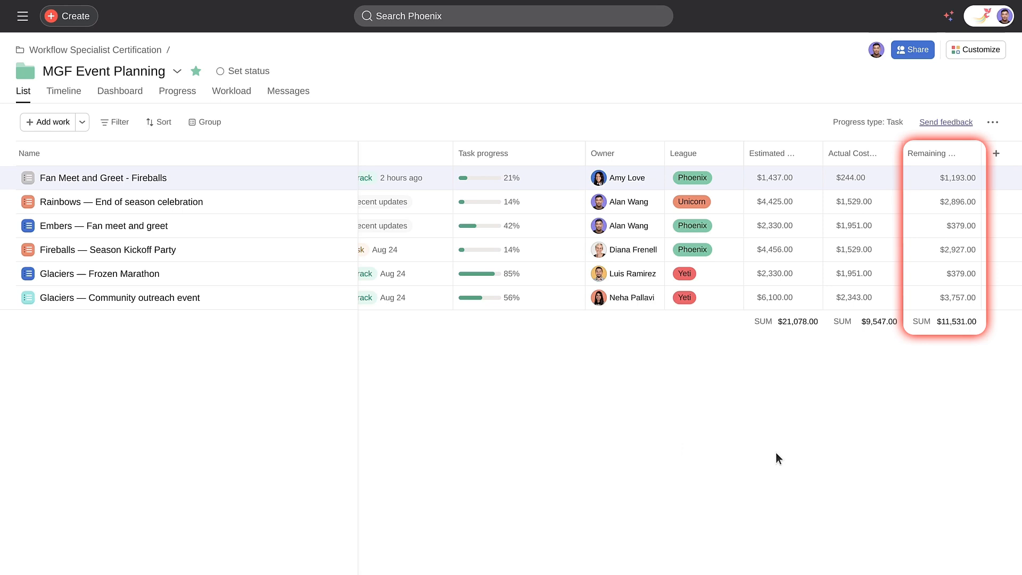
click(119, 90)
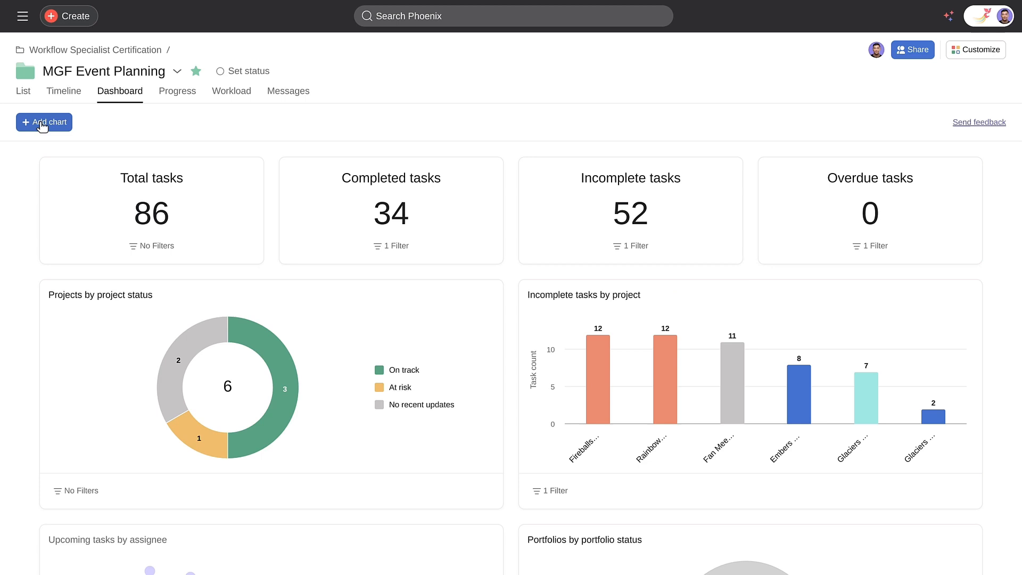
- Build a Number chart reporting on projects, valued by the Remaining budget custom field ($11,531.00)
click(43, 122)
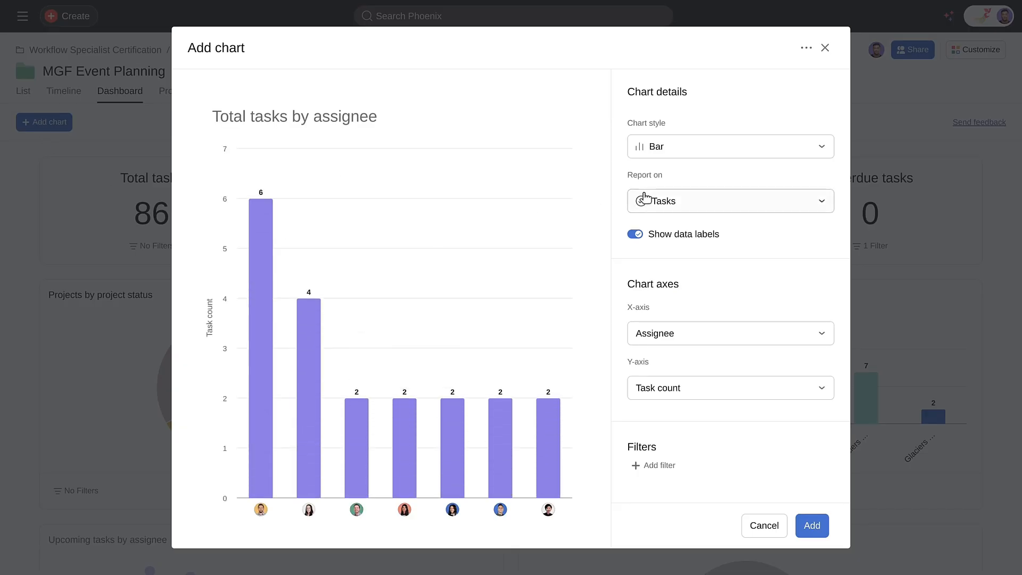
click(729, 201)
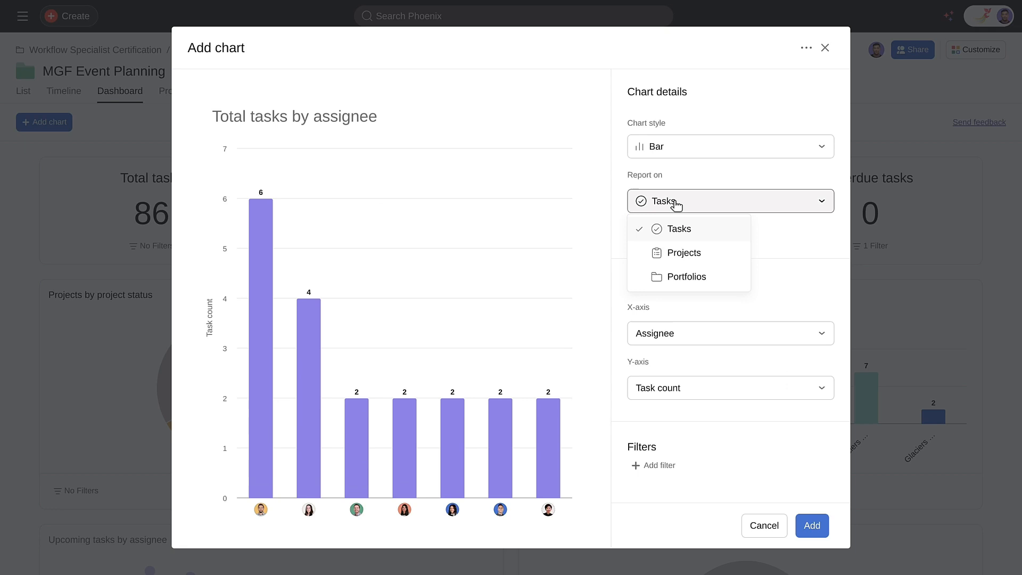
click(683, 253)
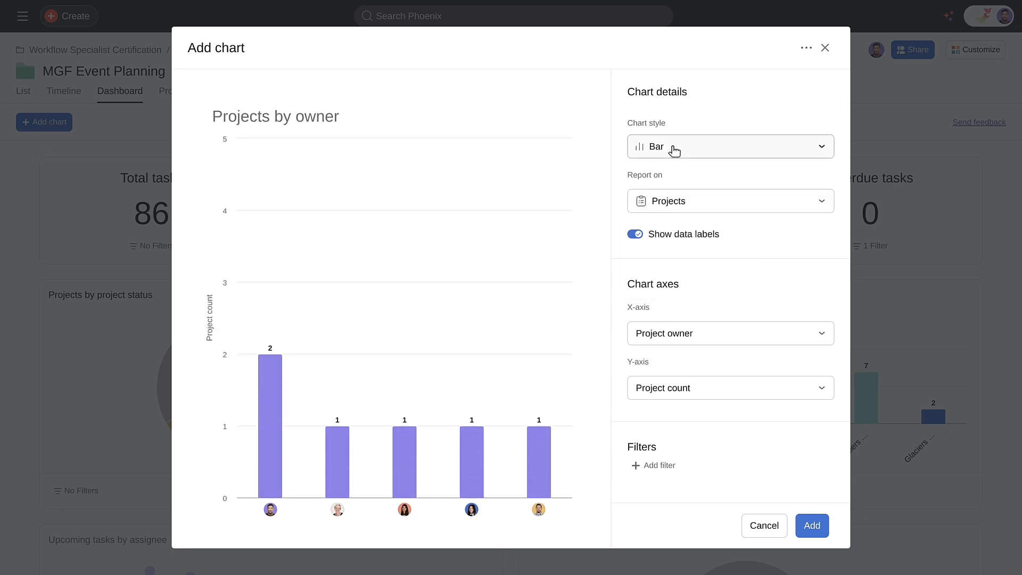
click(729, 146)
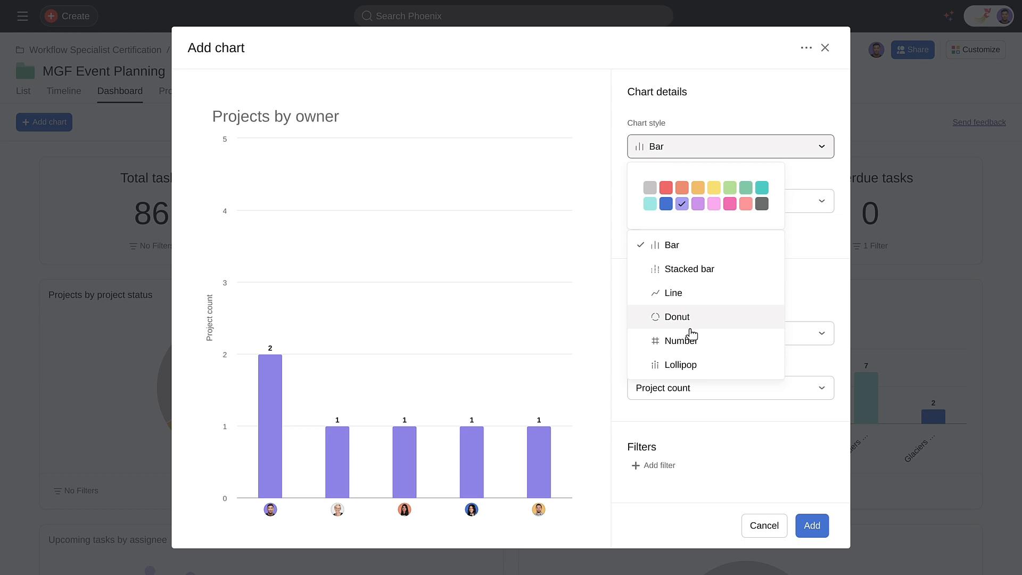
click(679, 340)
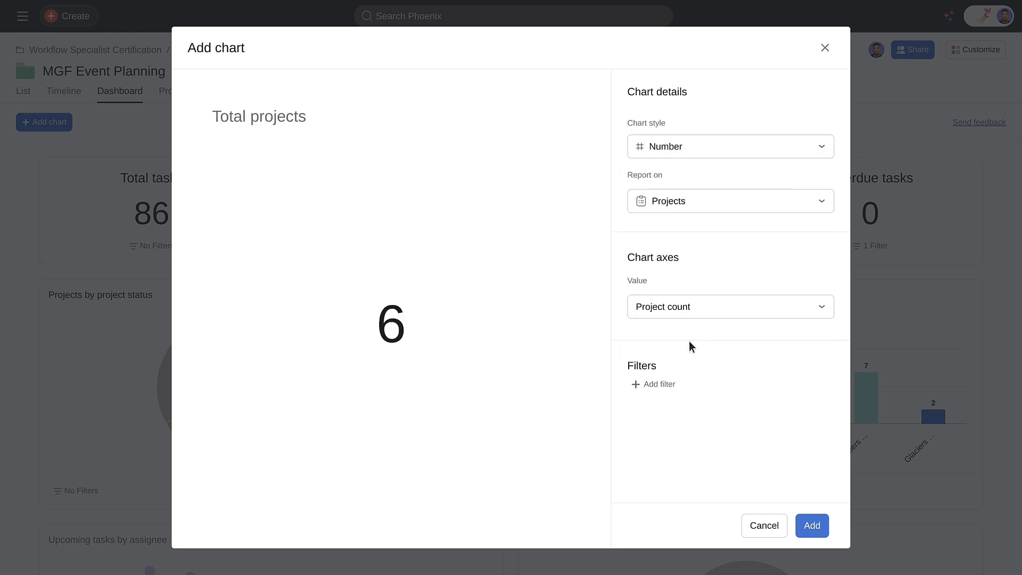
click(729, 306)
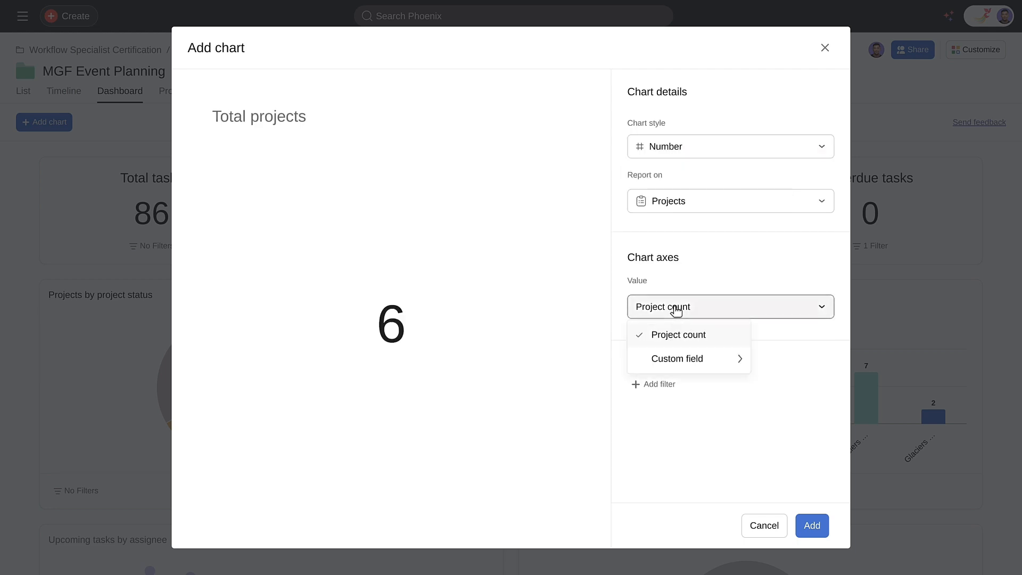
click(677, 358)
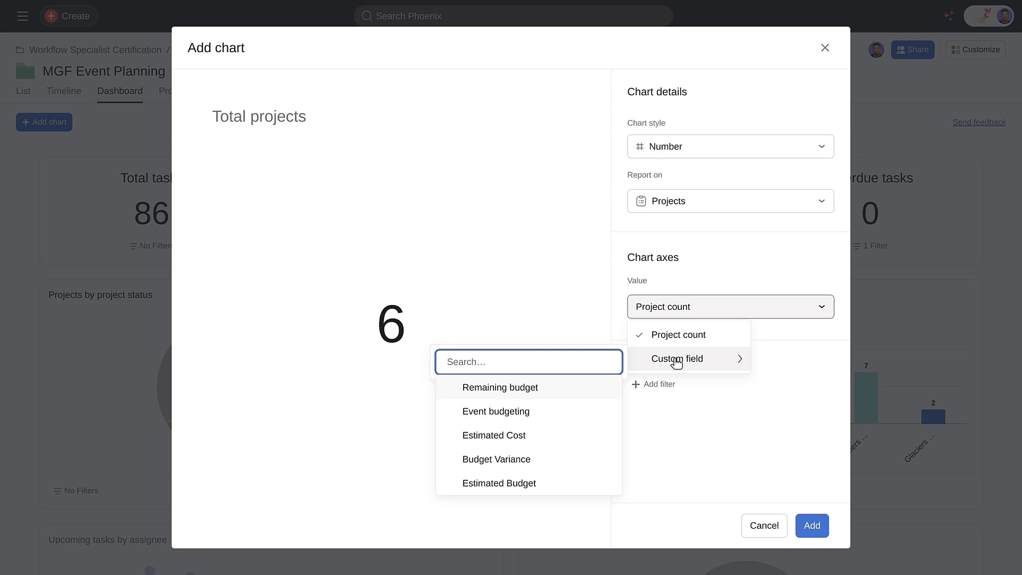
text(Remaining)
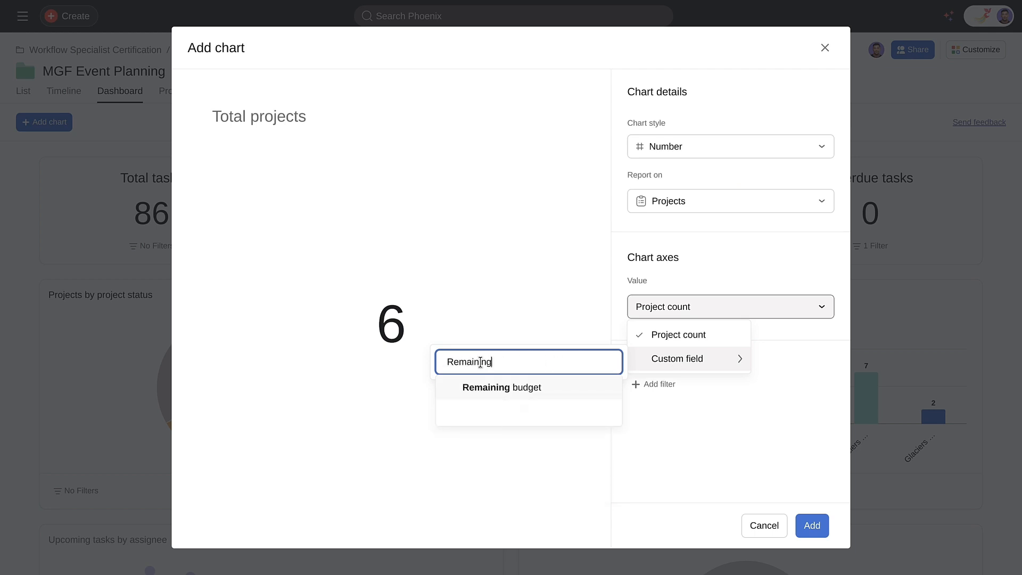
click(500, 386)
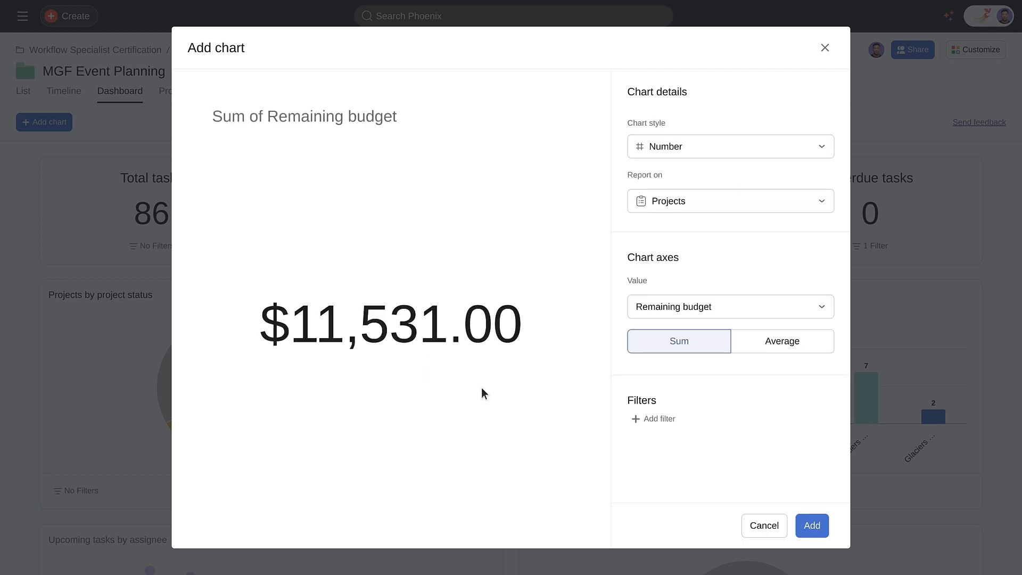